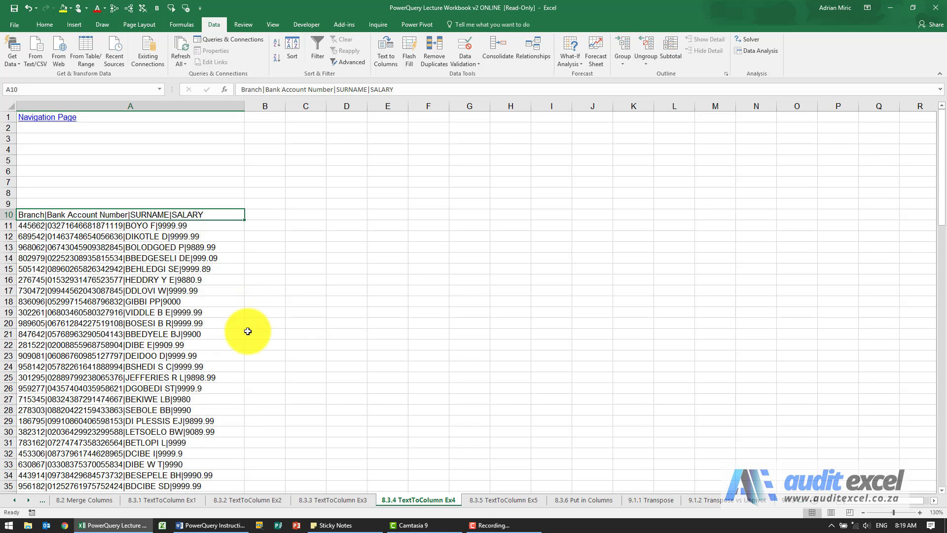
Convert the pipe-delimited employee data from cell A10 into a table using From Table/Range
{"action": "scroll", "scroll_direction": "down", "scroll_amount": 3}
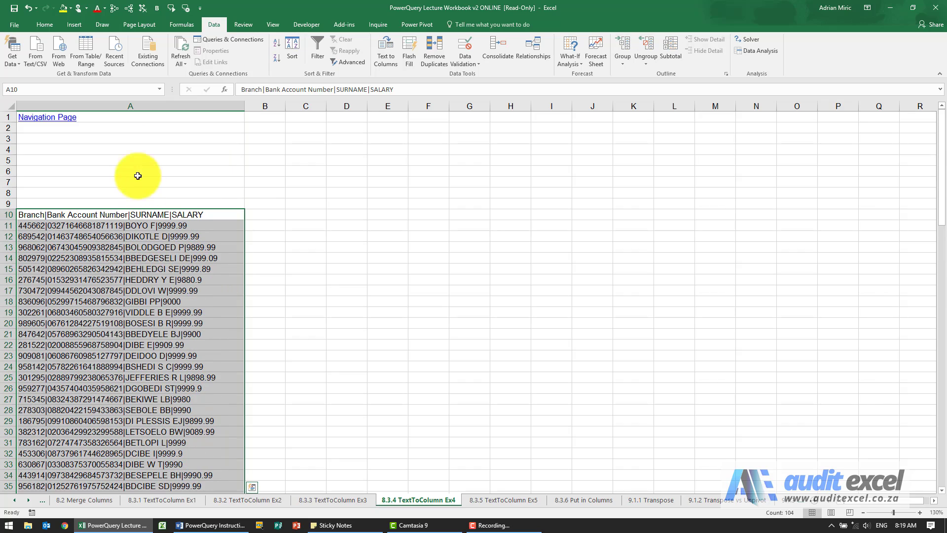
{"action": "left_click", "coordinate": [74, 25]}
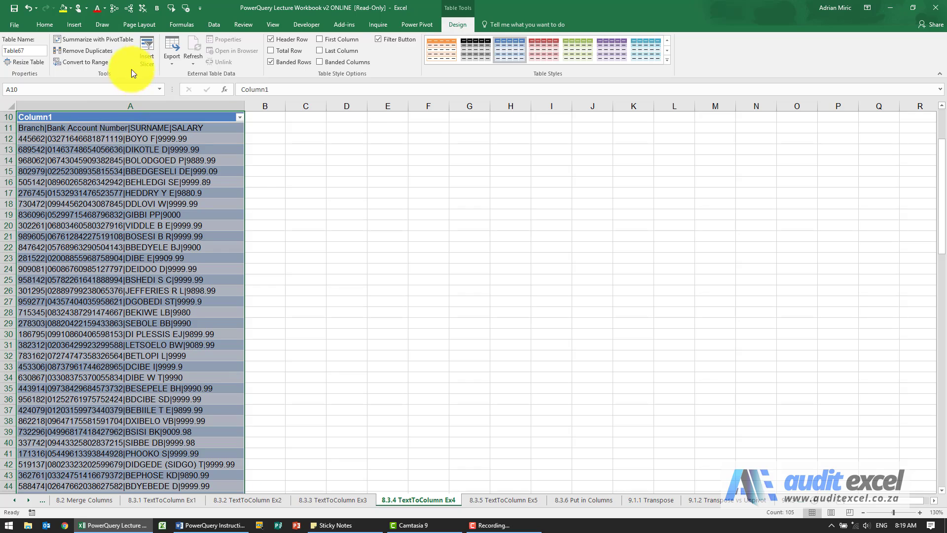
Load the table into the Query Editor, promote the first row to headers, and select the combined column
{"action": "left_click", "coordinate": [213, 24]}
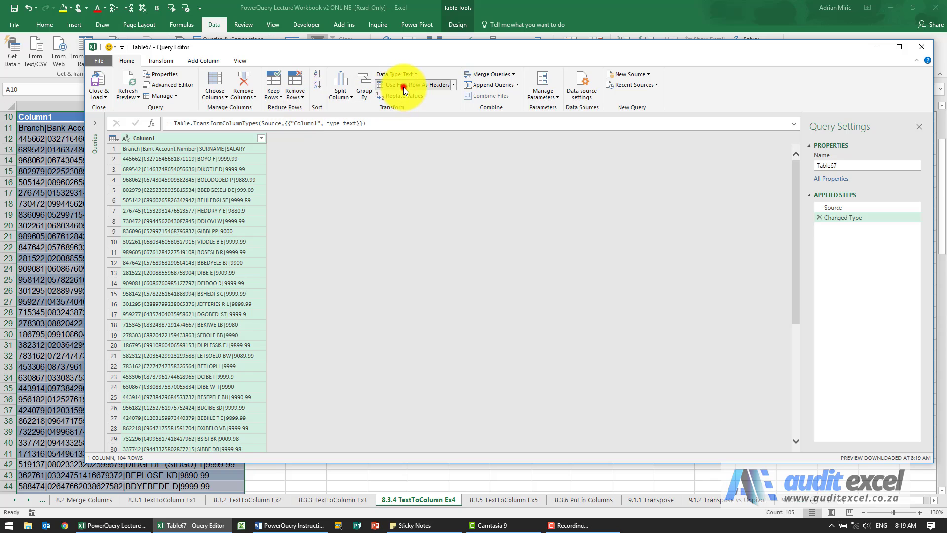
{"action": "left_click", "coordinate": [416, 84]}
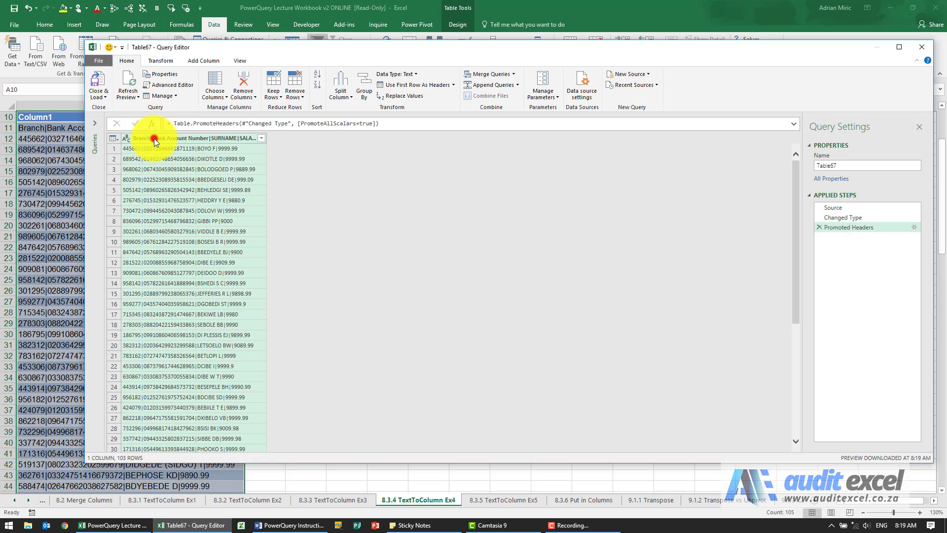
{"action": "left_click", "coordinate": [339, 85]}
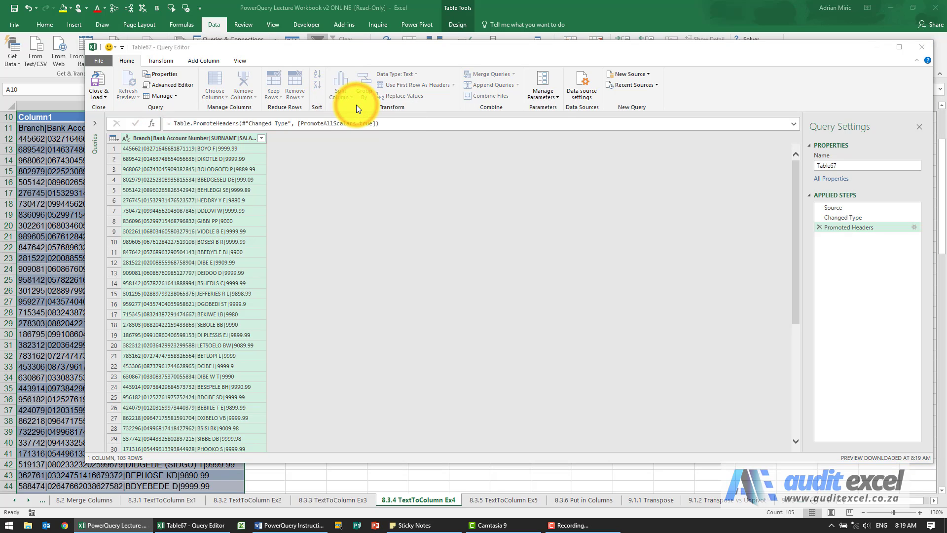
Split the combined column by the custom delimiter | at each occurrence into four columns
{"action": "left_click", "coordinate": [340, 84]}
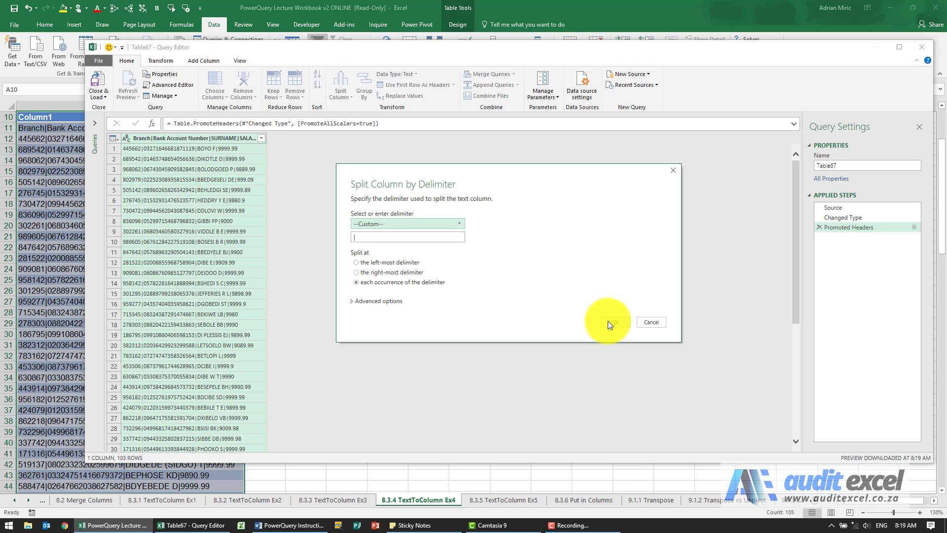
{"action": "left_click", "coordinate": [608, 322]}
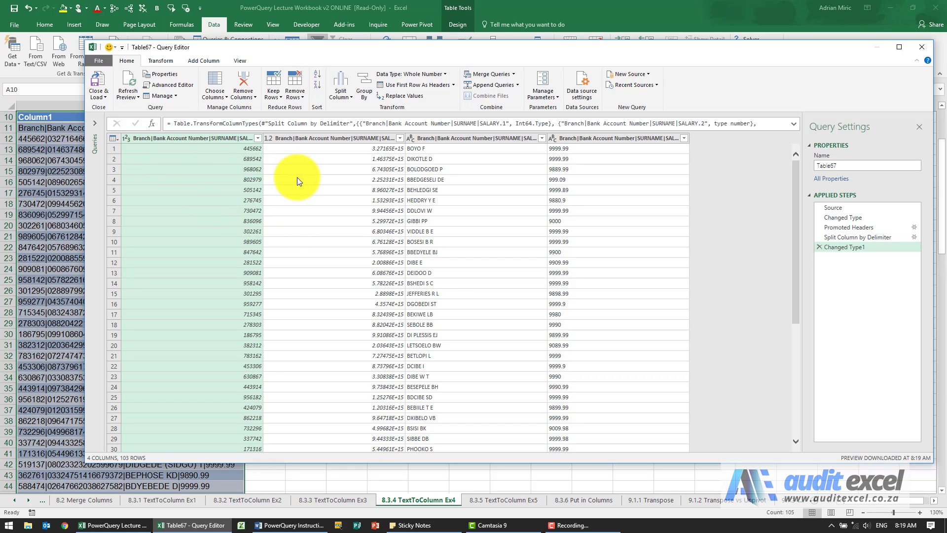
{"action": "mouse_move", "coordinate": [344, 171]}
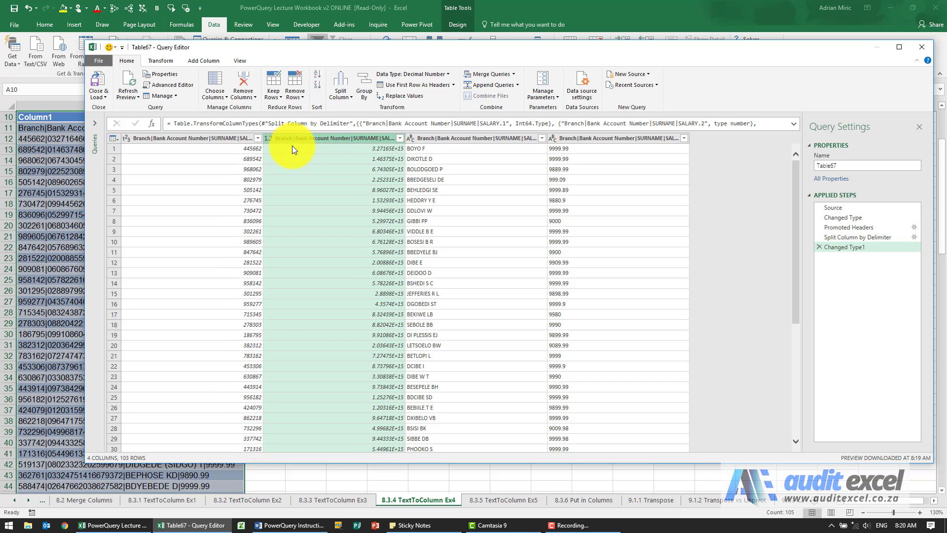
Change the account number column to Text, kept as a new applied step
{"action": "left_click", "coordinate": [270, 138]}
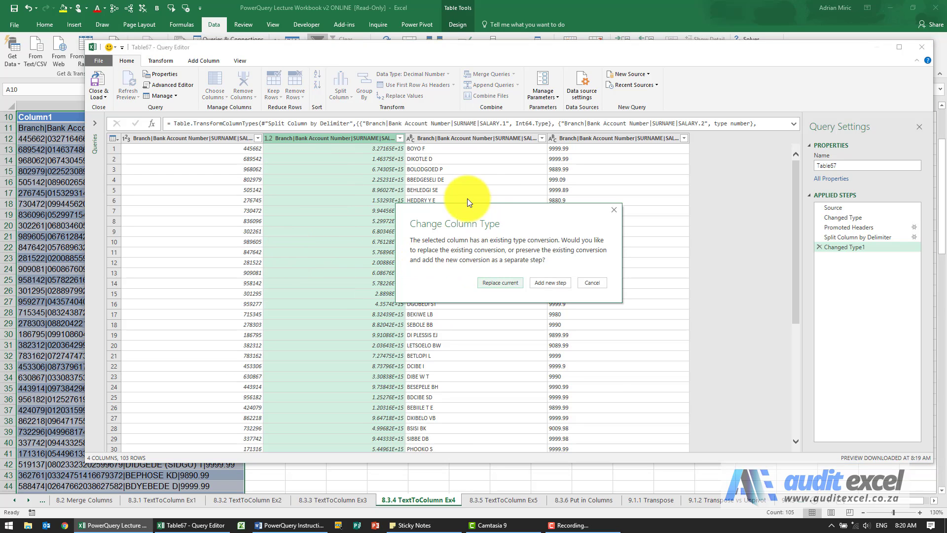
{"action": "left_click", "coordinate": [549, 283]}
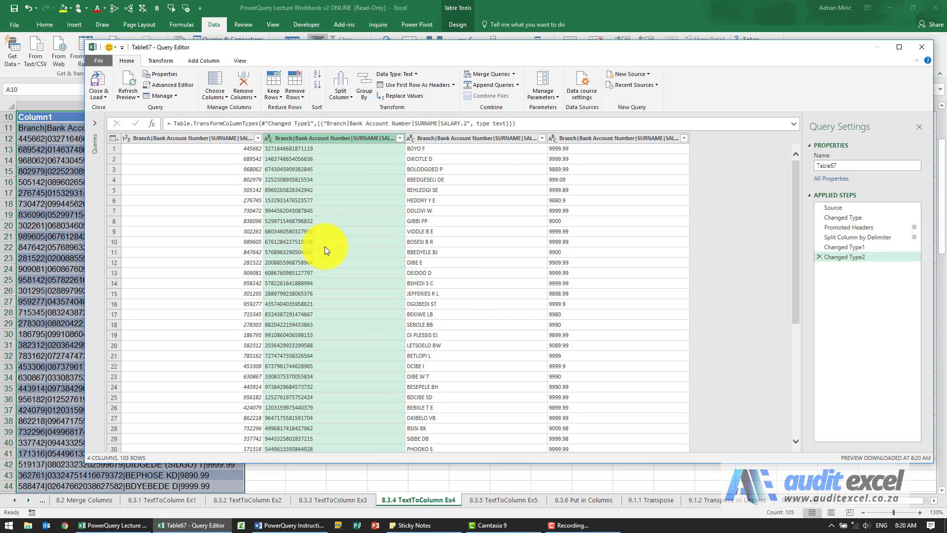
{"action": "mouse_move", "coordinate": [305, 257]}
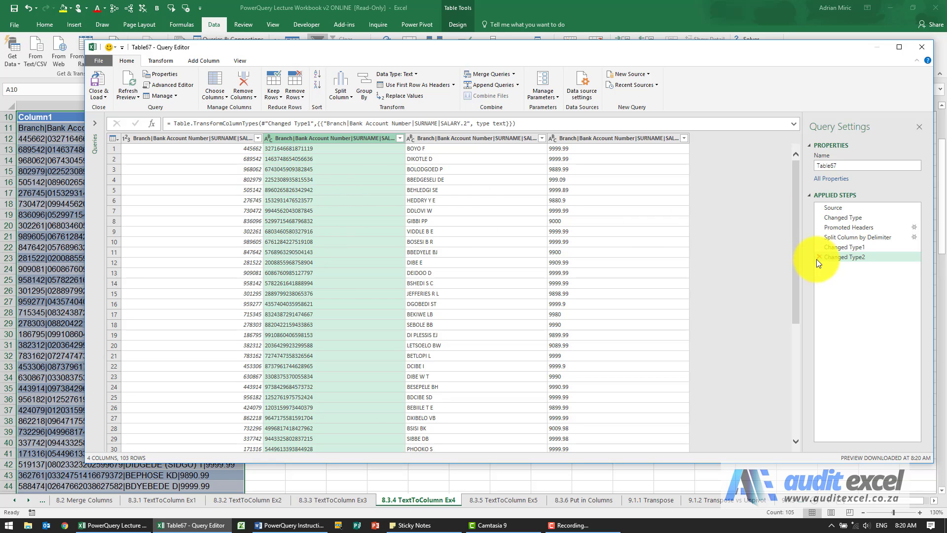
Delete the Changed Type steps after Split Column by Delimiter to keep leading zeros
{"action": "left_click", "coordinate": [845, 246]}
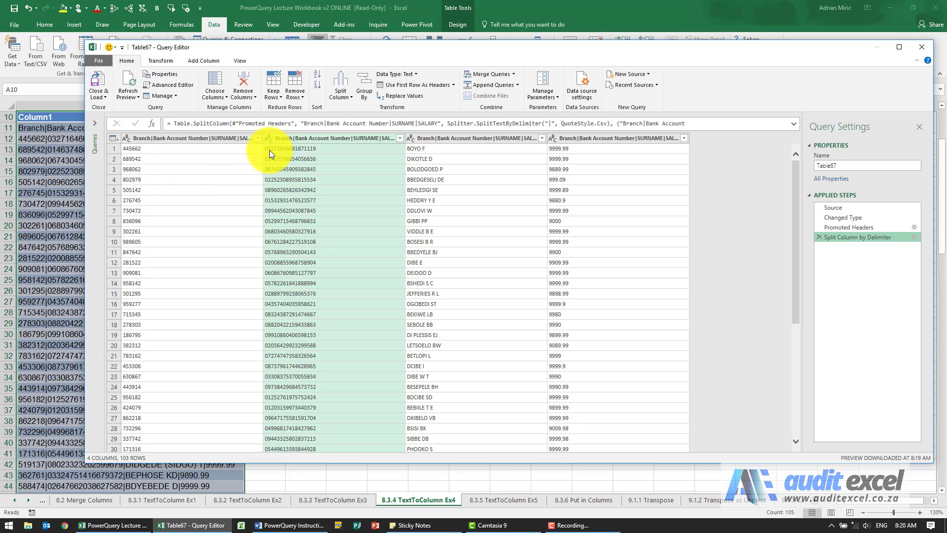
{"action": "mouse_move", "coordinate": [450, 189]}
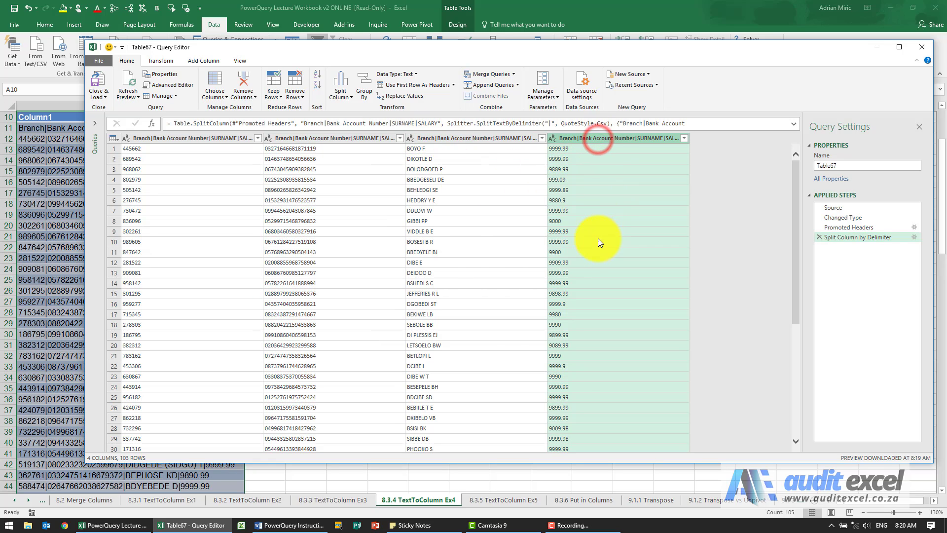
{"action": "left_click", "coordinate": [553, 138]}
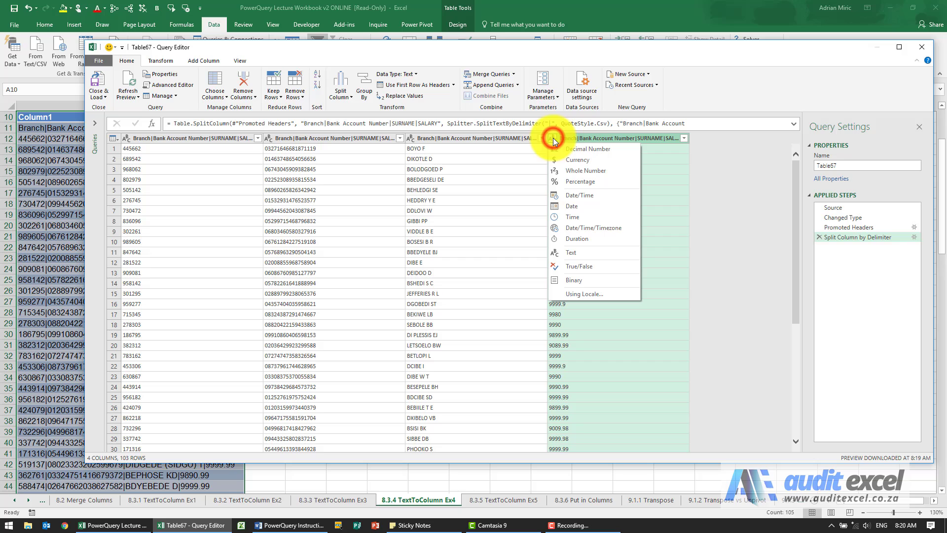
{"action": "left_click", "coordinate": [584, 149]}
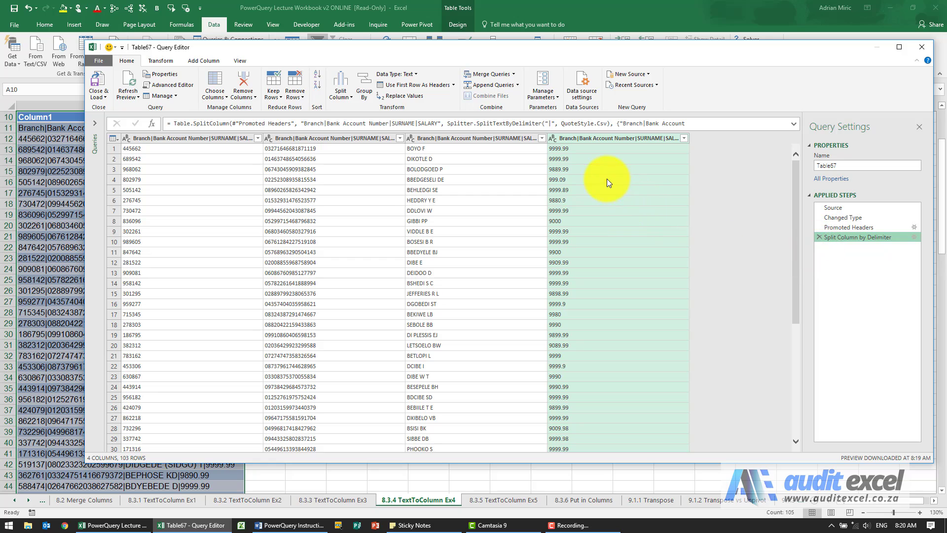
{"action": "mouse_move", "coordinate": [584, 210]}
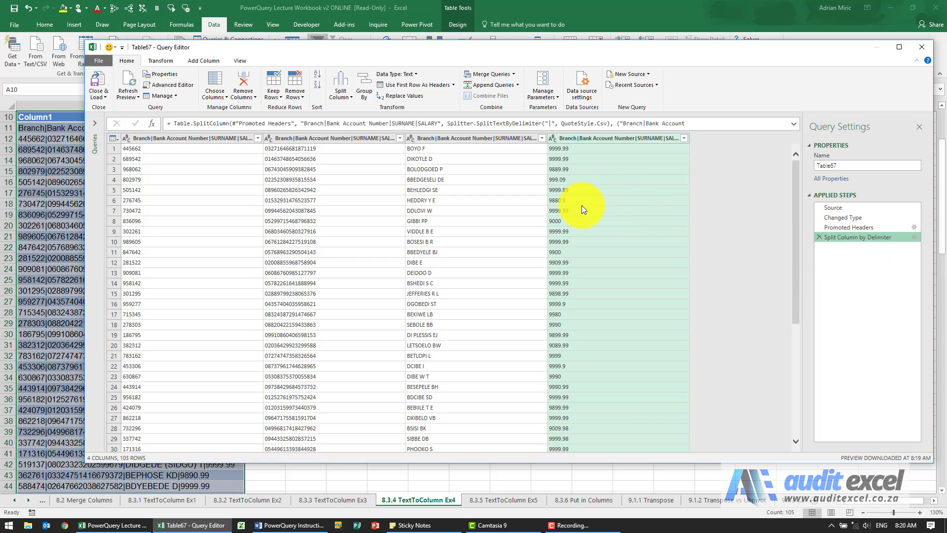
{"action": "mouse_move", "coordinate": [581, 207]}
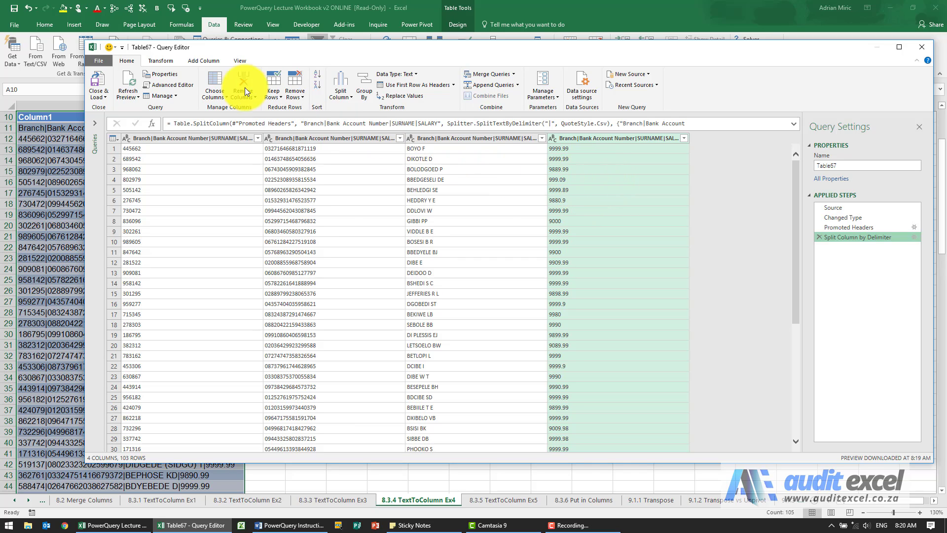
Replace '.' with ',' in the salary column and set its type to Decimal Number
{"action": "left_click", "coordinate": [159, 60]}
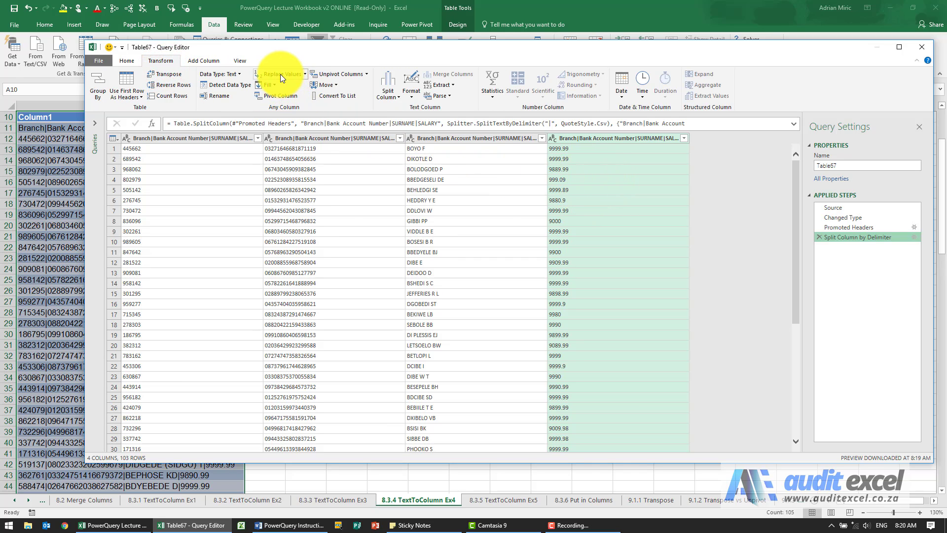
{"action": "left_click", "coordinate": [279, 74]}
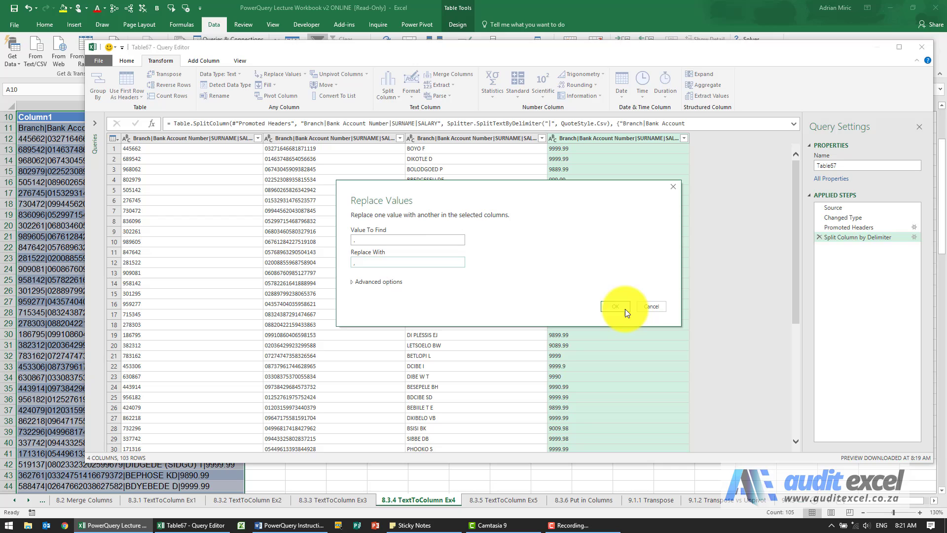
{"action": "left_click", "coordinate": [615, 306]}
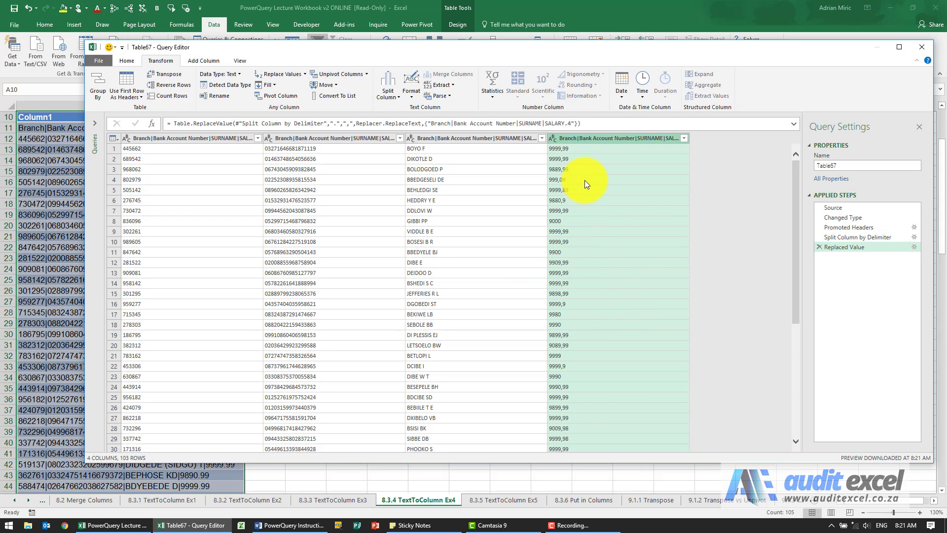
{"action": "left_click", "coordinate": [553, 138]}
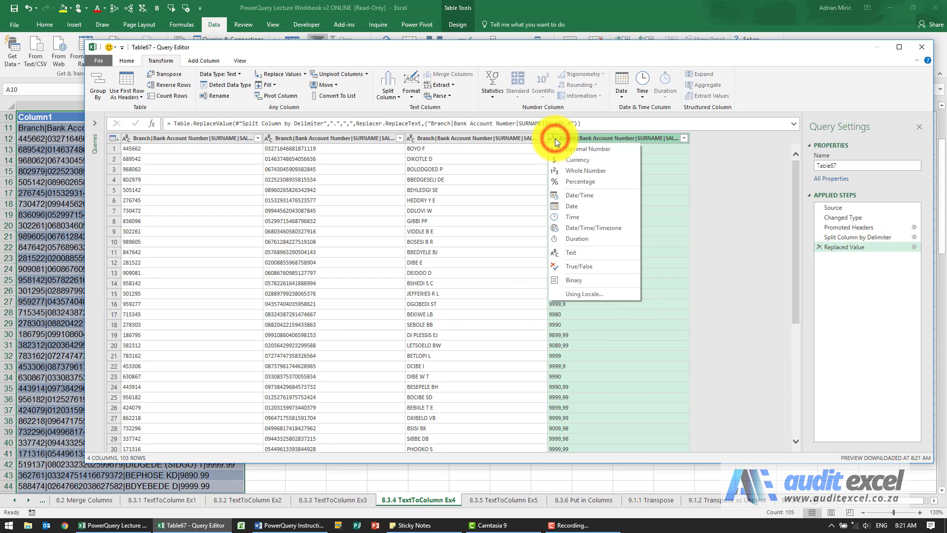
{"action": "left_click", "coordinate": [591, 149]}
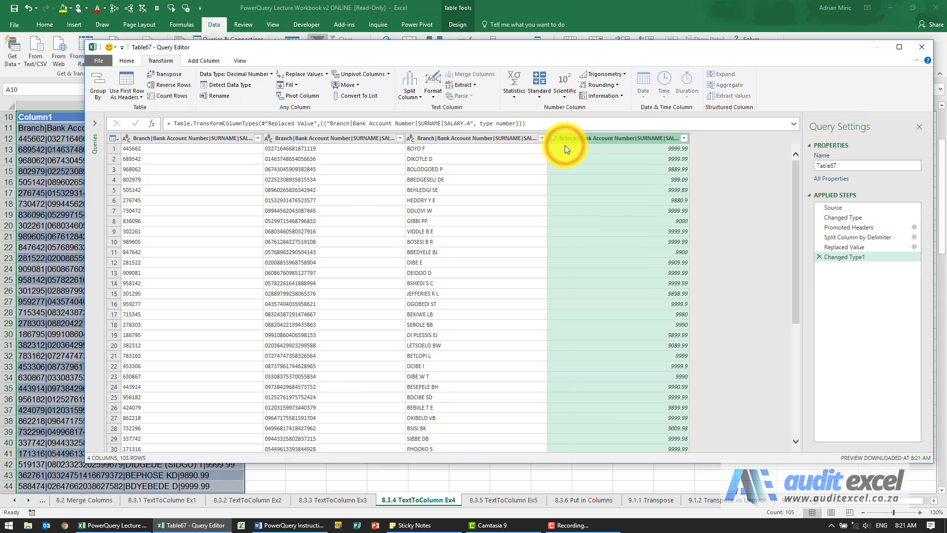
{"action": "mouse_move", "coordinate": [580, 187]}
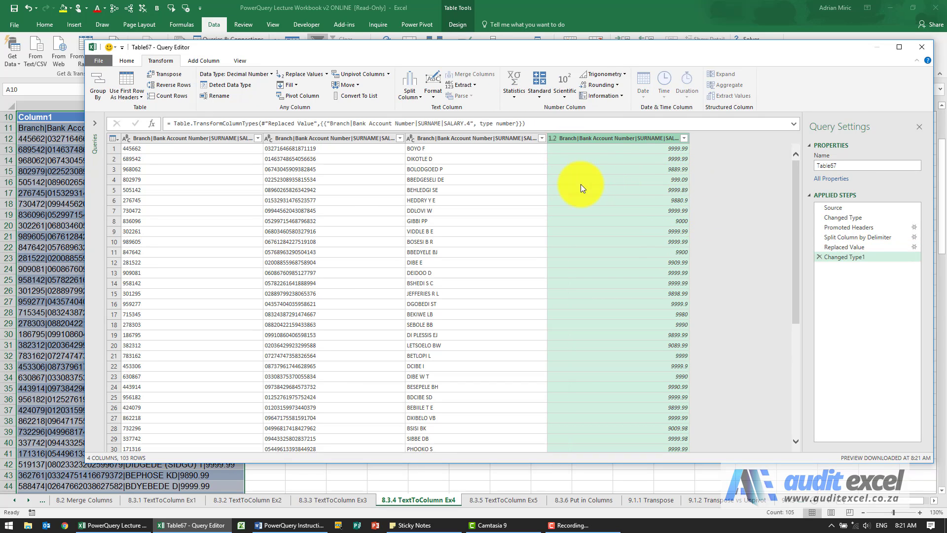